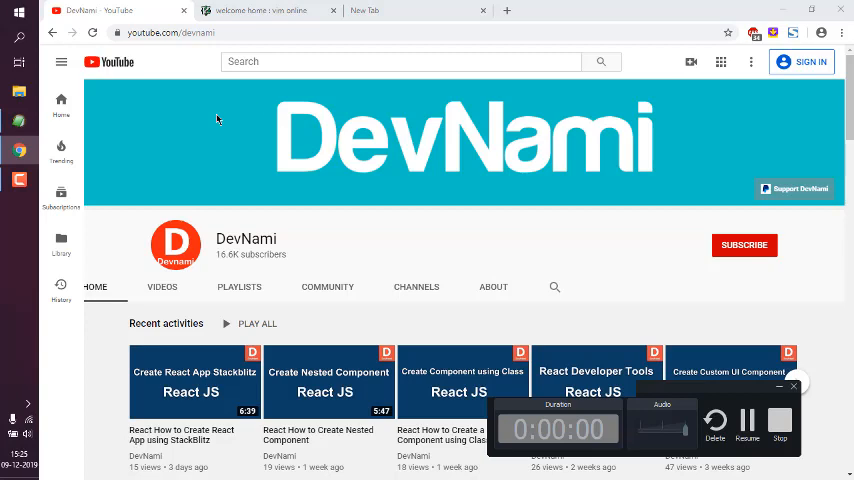
Switch from the YouTube tab to the vim.org home page
click(280, 12)
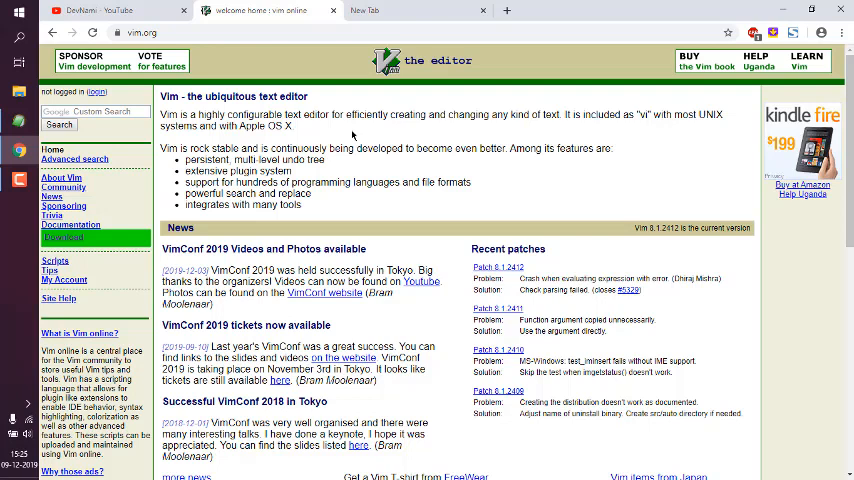
mouse_move(348, 128)
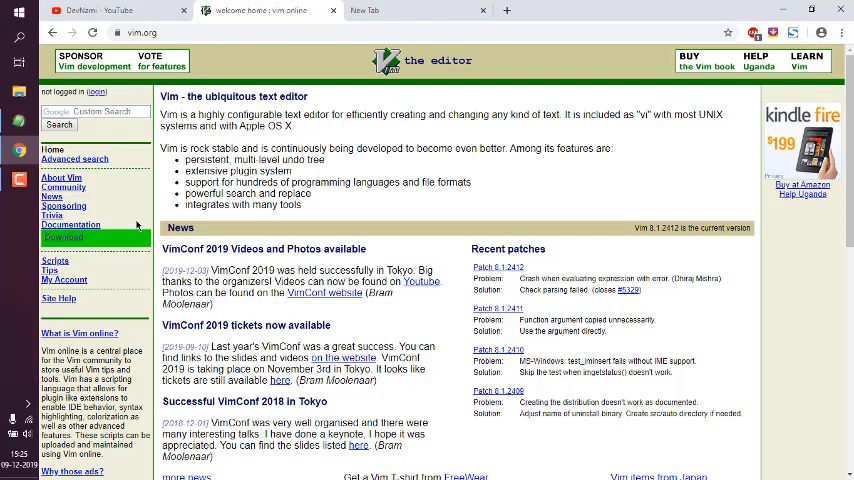
Reach the PC: MS-DOS and MS-Windows download page listing gvim81.exe
click(64, 238)
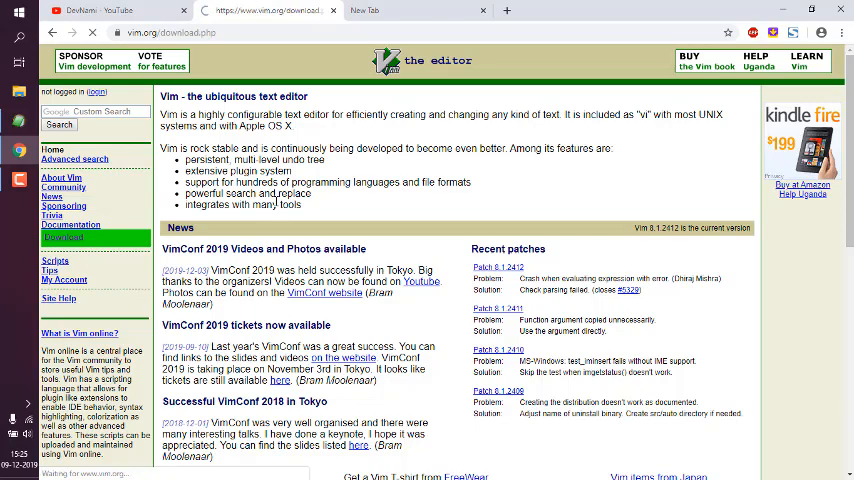
click(62, 236)
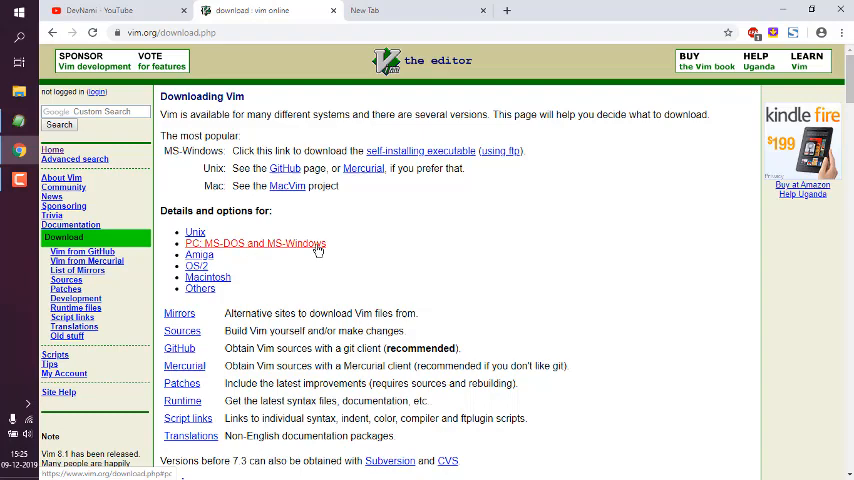
click(256, 244)
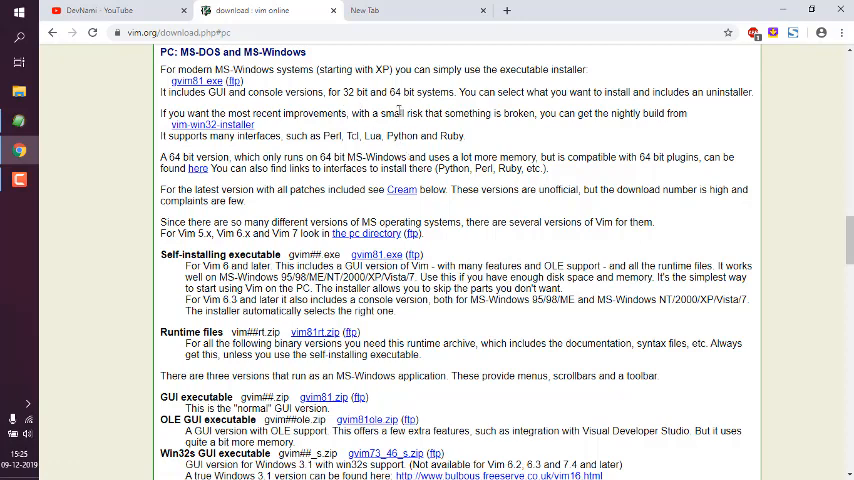
mouse_move(550, 128)
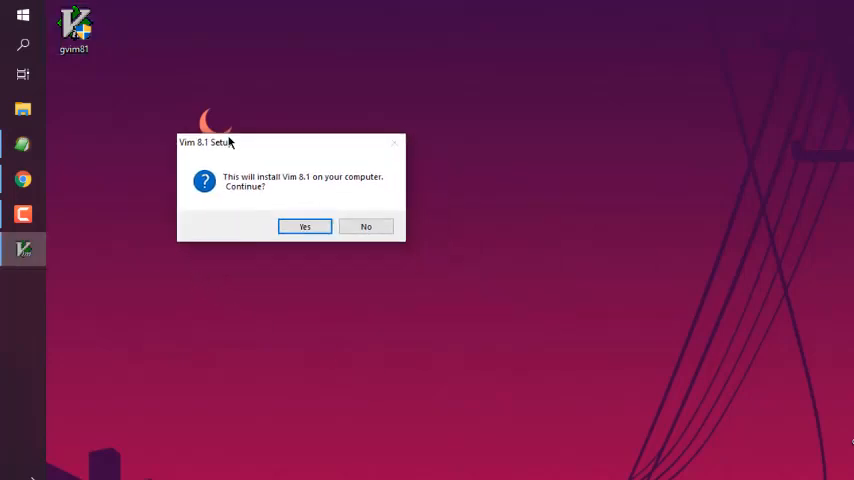
Confirm Yes to install Vim 8.1, bringing up the license agreement
drag(204, 142, 244, 118)
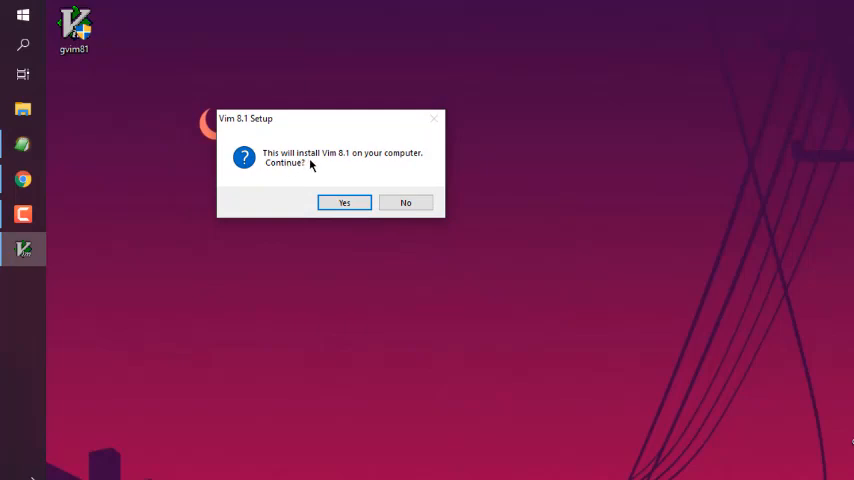
mouse_move(356, 168)
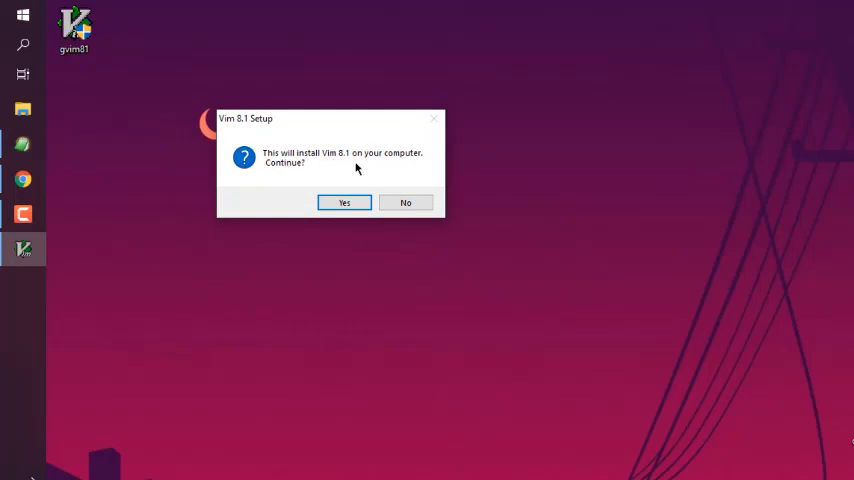
click(344, 202)
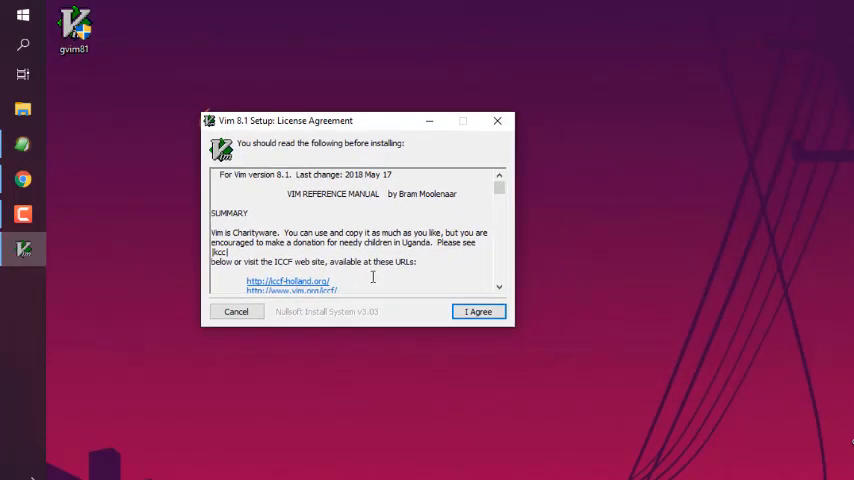
Accept the license and choose the Custom install type, reaching the _vimrc settings page
scroll(down, 3)
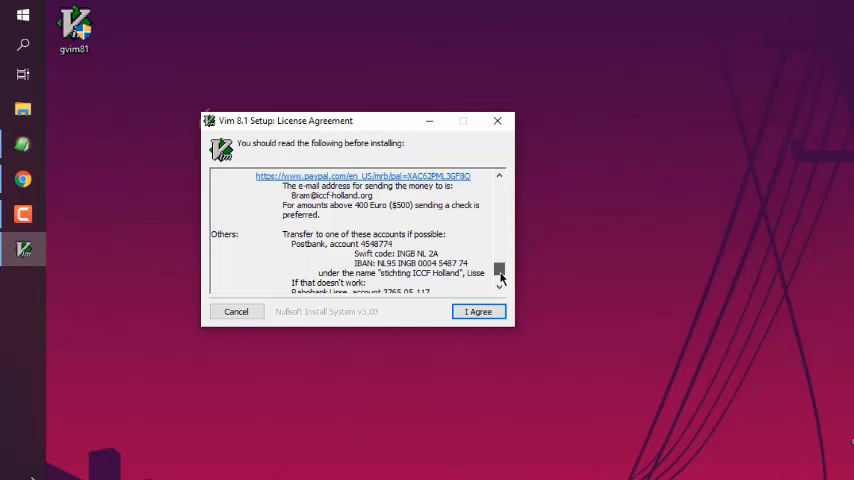
click(478, 312)
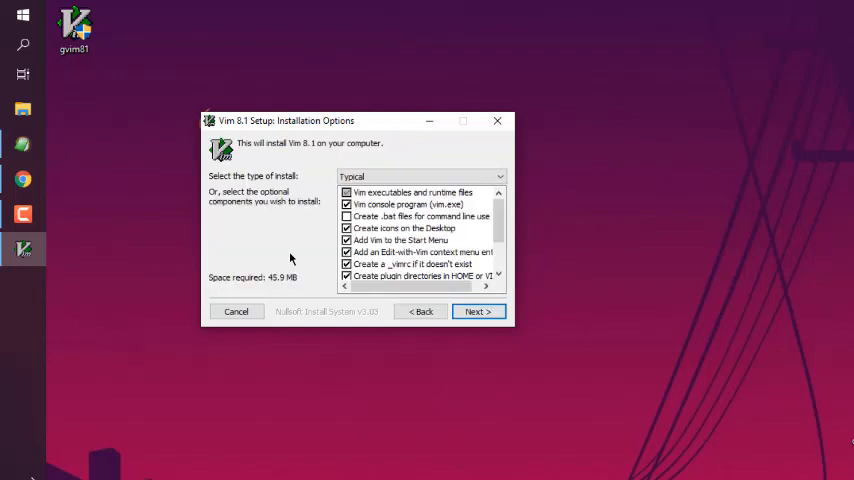
scroll(down, 3)
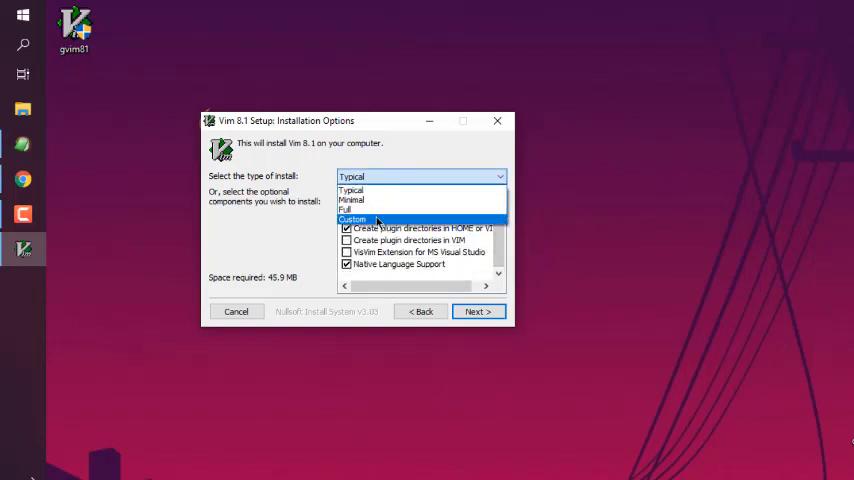
click(352, 220)
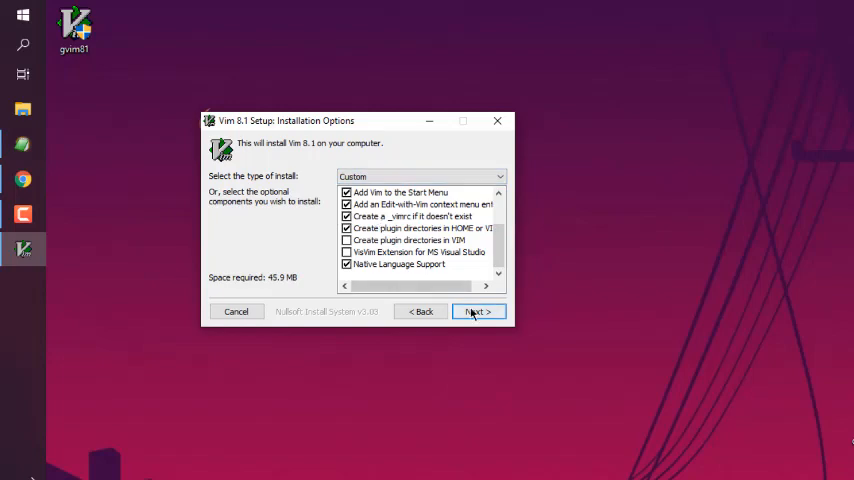
click(478, 312)
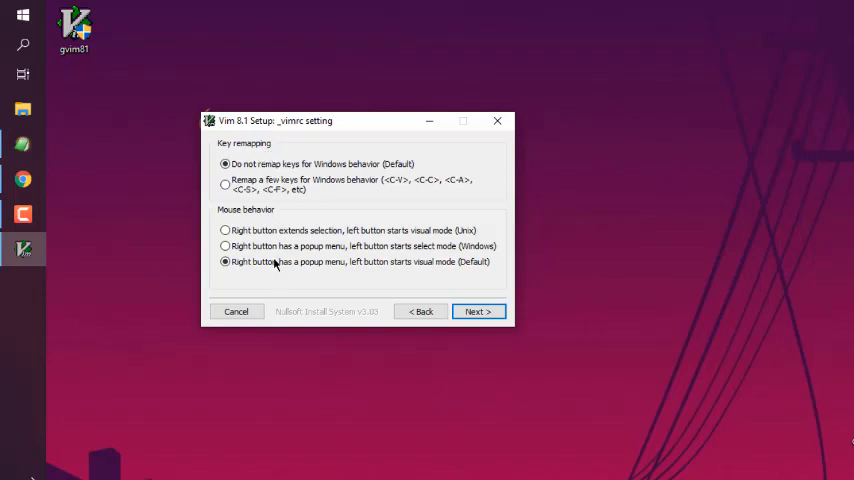
Keep the default _vimrc behaviour and install into the default Program Files folder
click(478, 312)
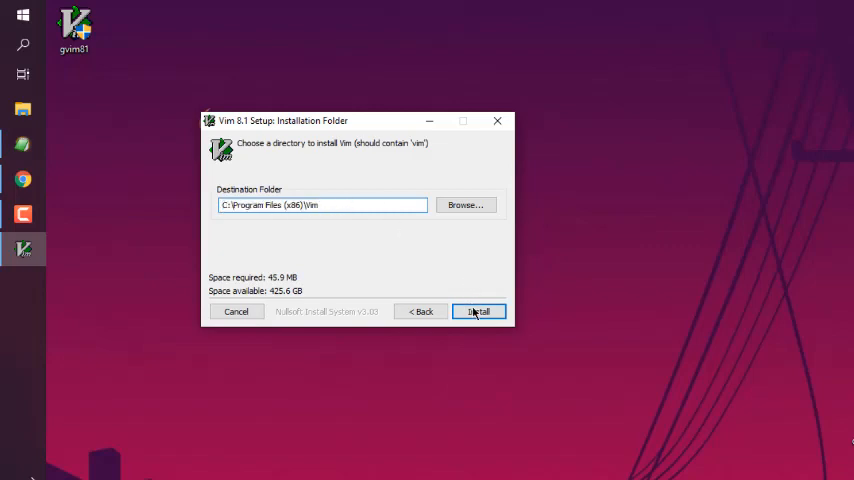
click(478, 312)
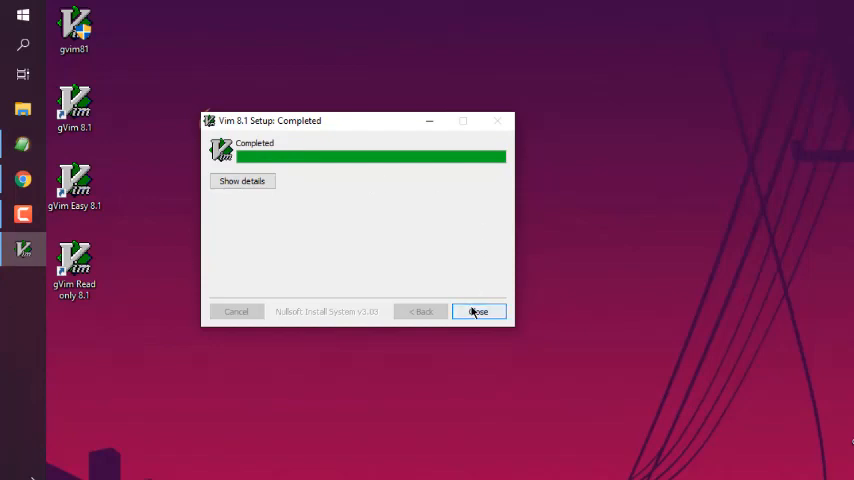
Close the finished setup wizard, declining to view the README
click(478, 312)
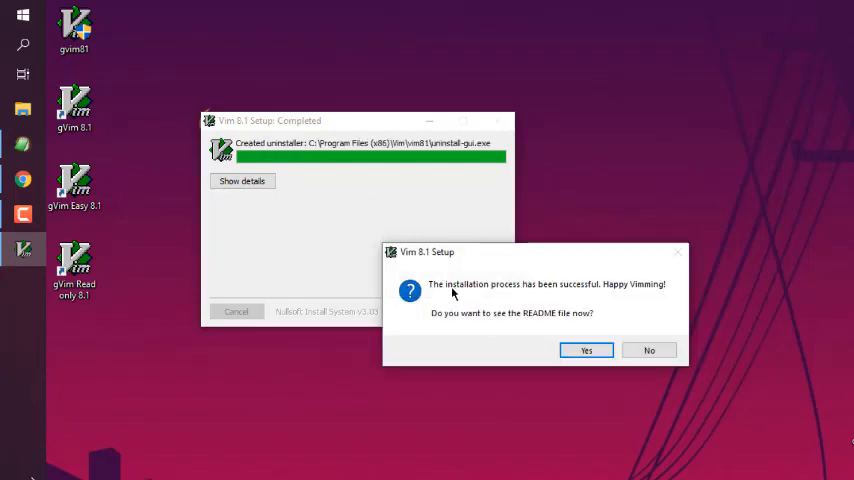
mouse_move(610, 310)
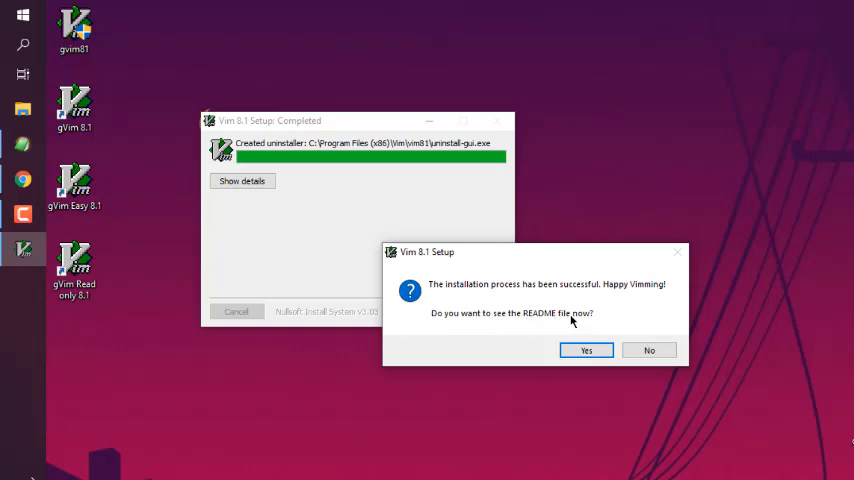
click(650, 350)
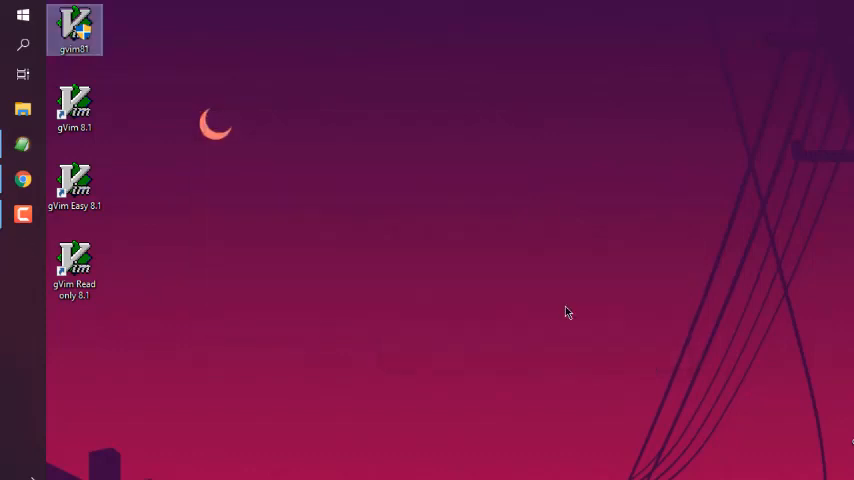
Launch gVim 8.1 from its new desktop shortcut
click(74, 108)
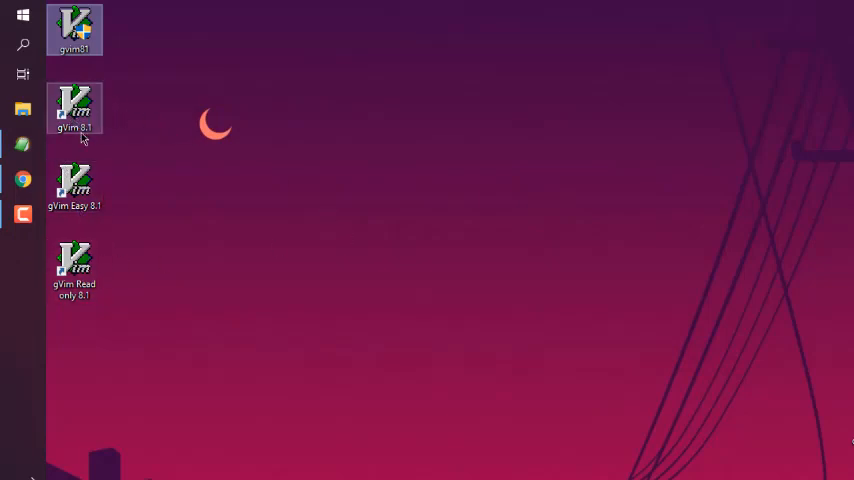
click(76, 104)
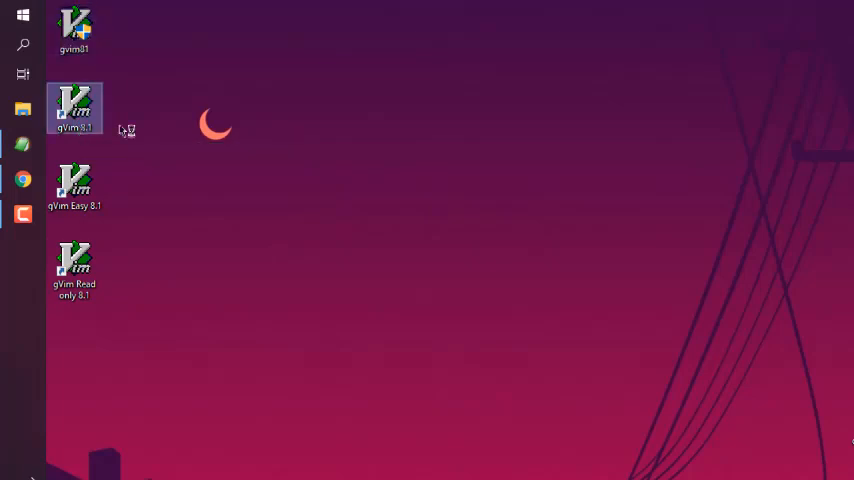
double_click(74, 104)
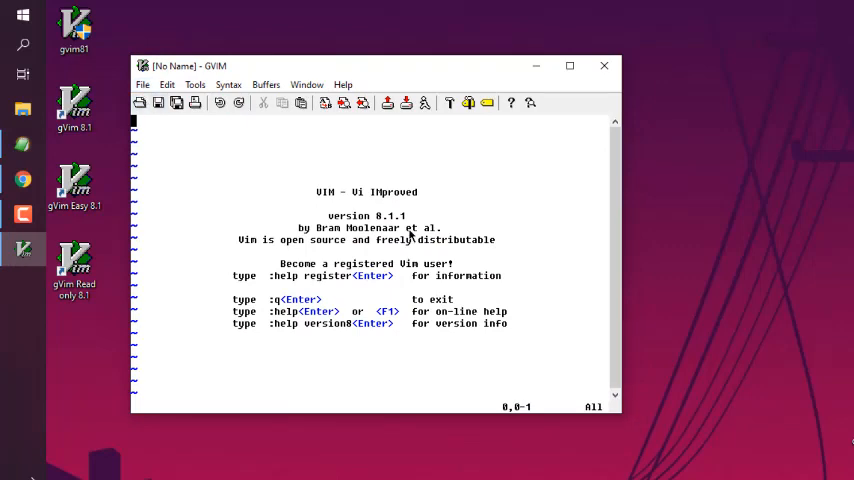
mouse_move(330, 182)
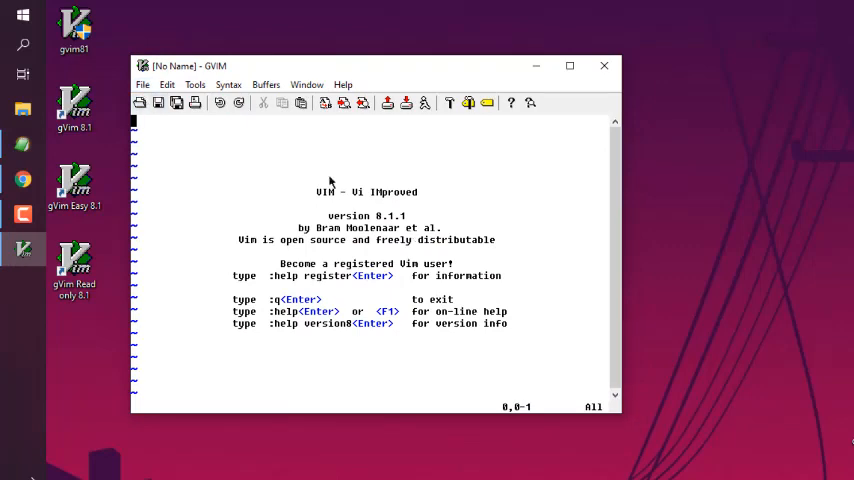
Browse the File menu, then enter :qa on the gVim command line
click(144, 84)
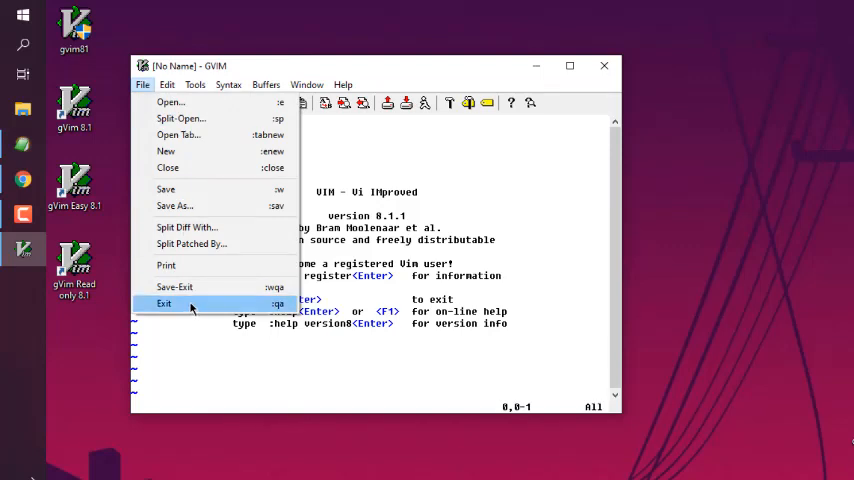
mouse_move(278, 310)
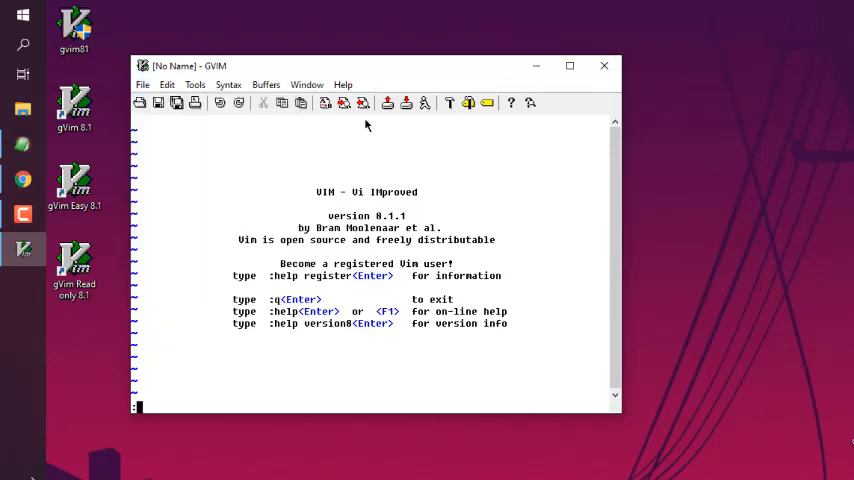
text(:qa)
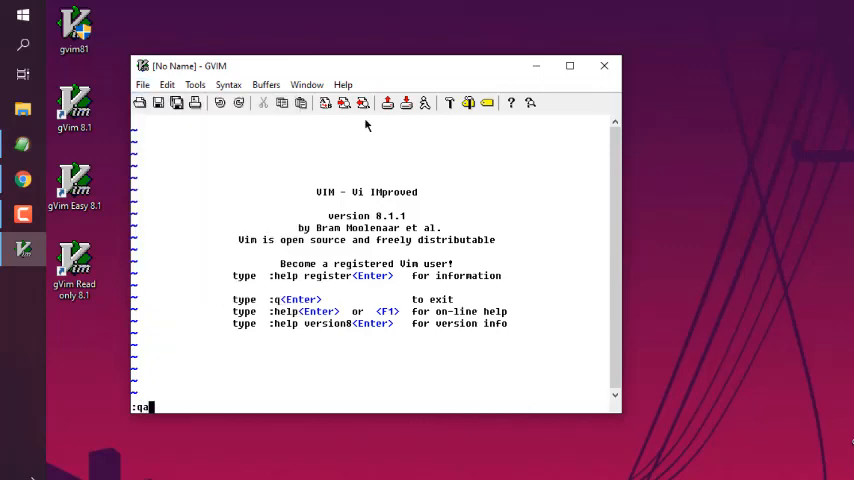